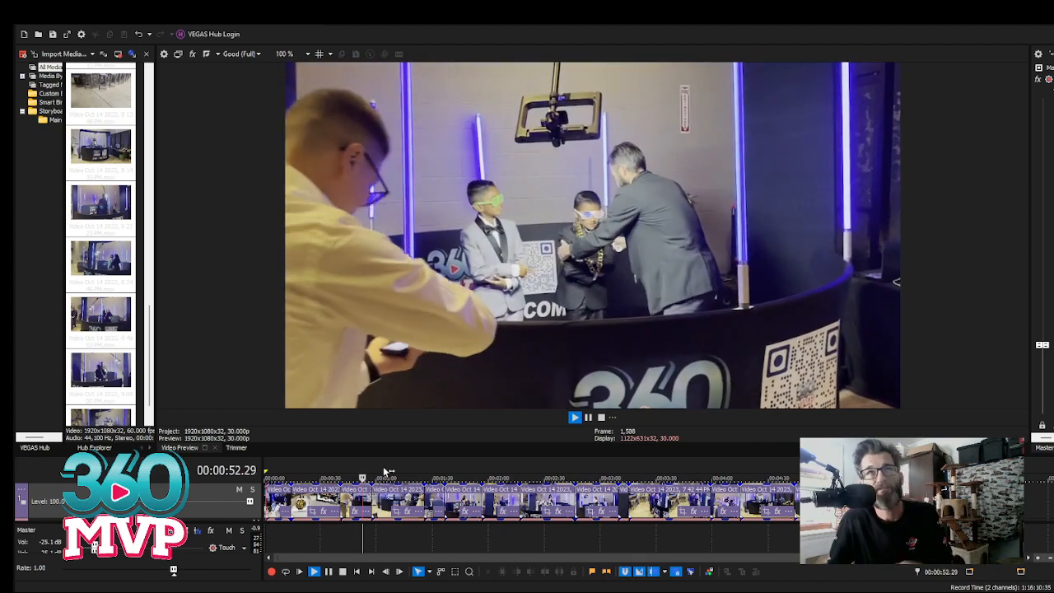
Step: Play the photo booth event clips in the preview until the cursor passes 00:01:44
{"action": "left_click", "coordinate": [575, 416]}
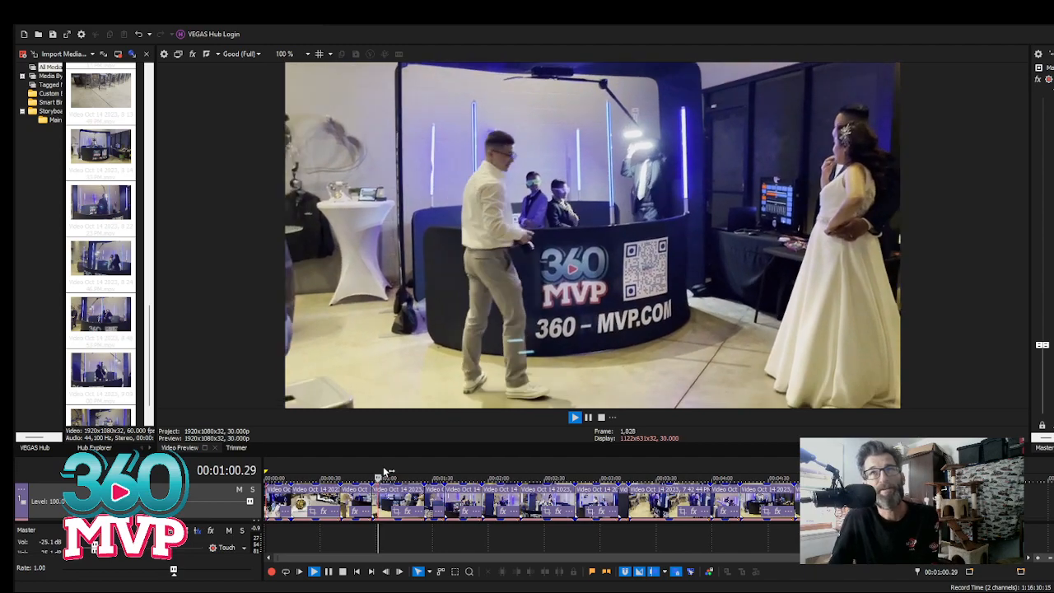
{"action": "left_click", "coordinate": [573, 417]}
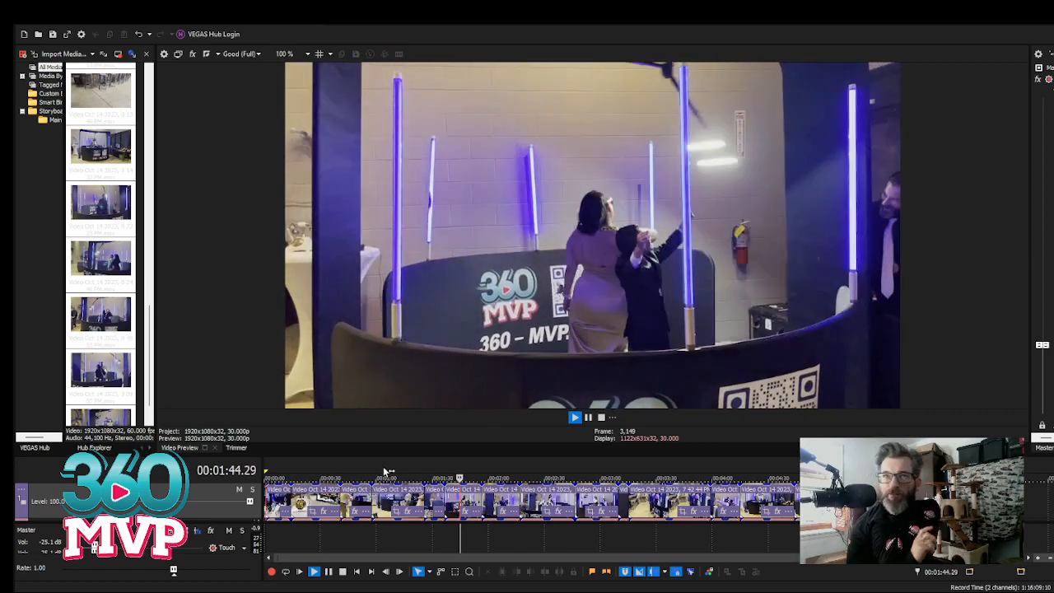
Step: Continue playing the event footage in the Video Preview until the timecode passes 00:03:22
{"action": "left_click", "coordinate": [574, 417]}
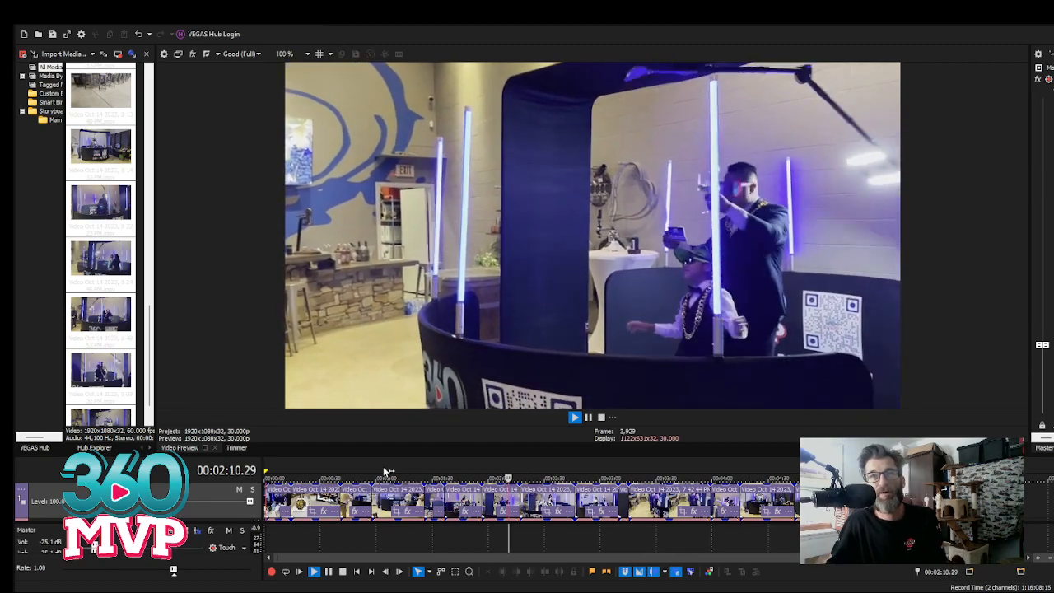
{"action": "left_click", "coordinate": [574, 417]}
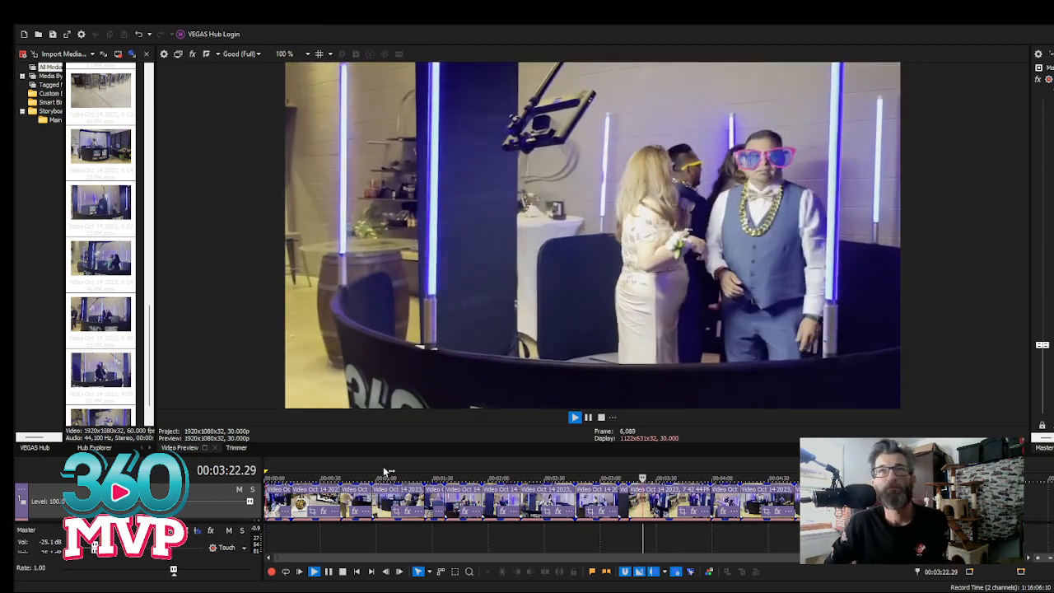
Step: Play the timeline to 00:04:15, where the Video Preview turns black
{"action": "left_click", "coordinate": [574, 417]}
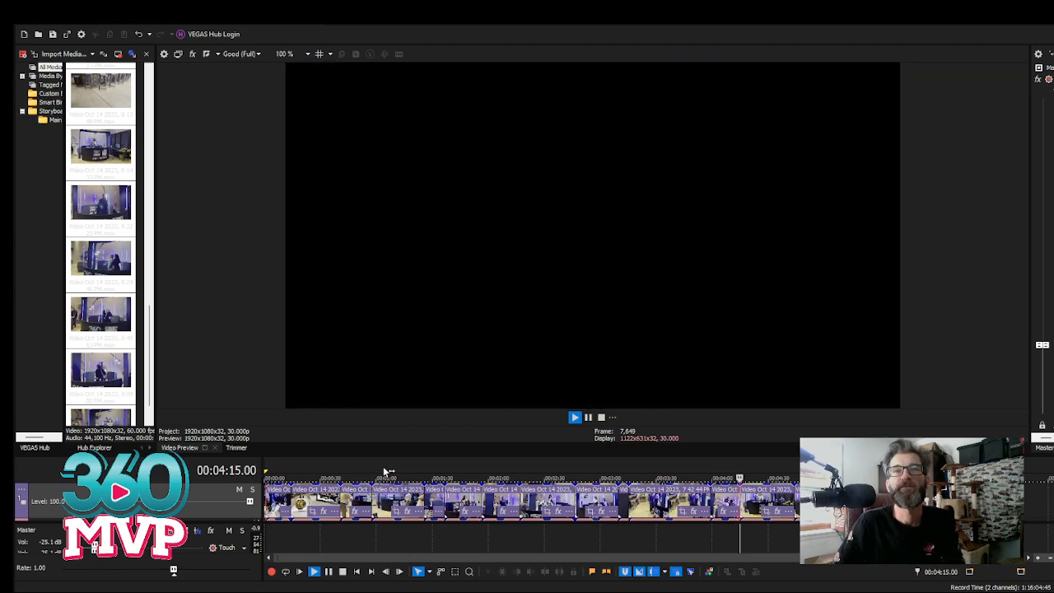
Step: Play through the black section until the next photo booth clip appears at 00:05:43
{"action": "left_click", "coordinate": [575, 416]}
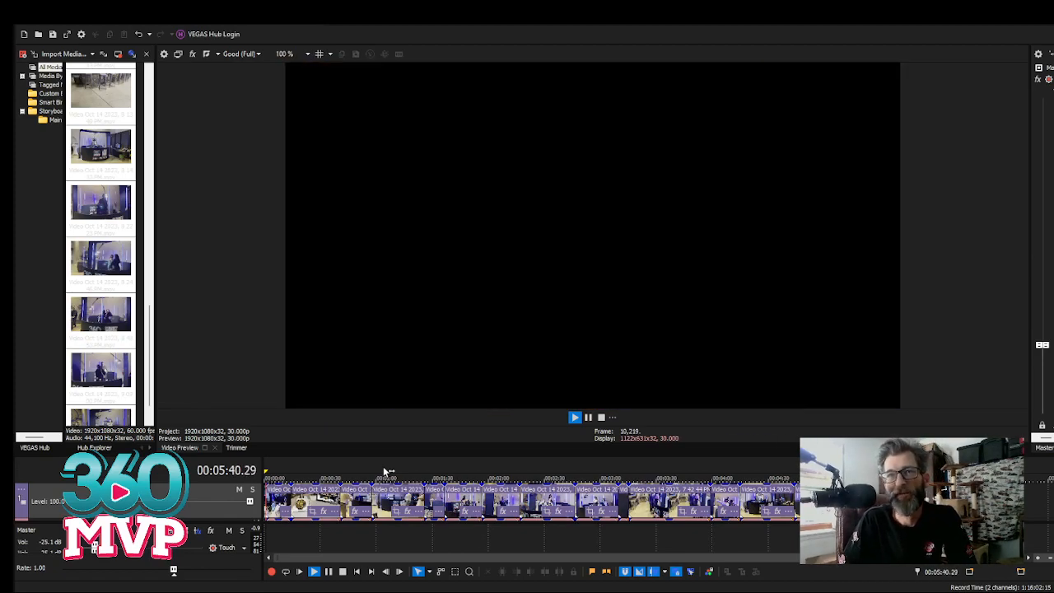
{"action": "left_click", "coordinate": [575, 417]}
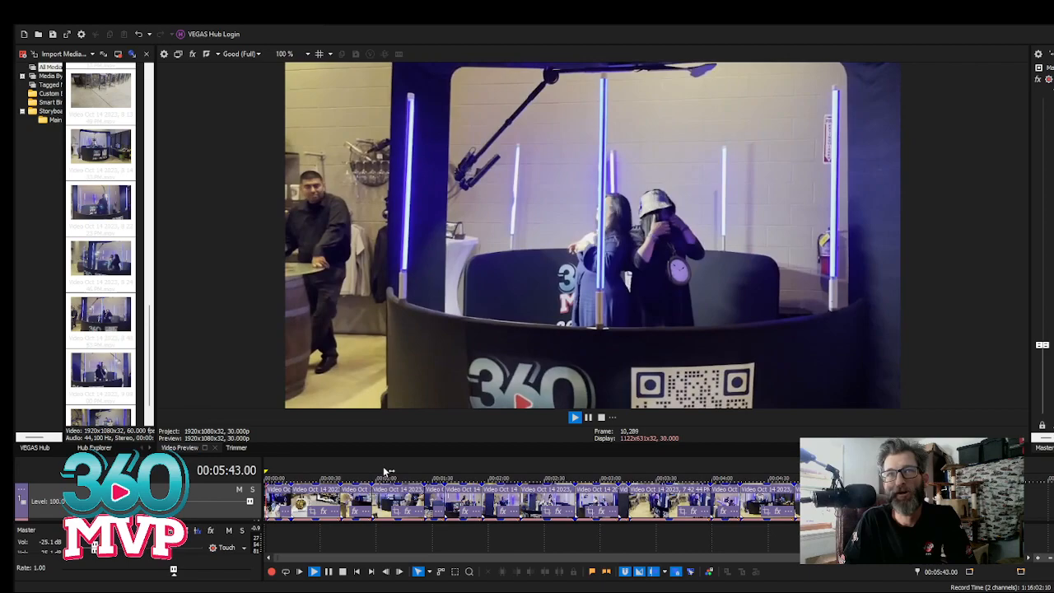